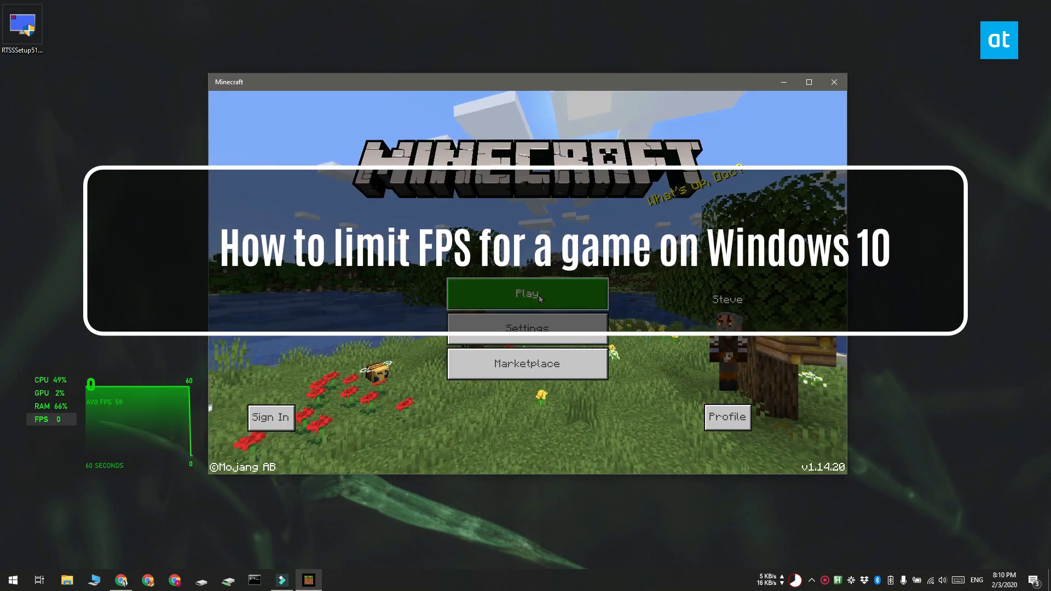
Step: Start loading the game from Minecraft's main menu, then close Minecraft back to the desktop
click(526, 294)
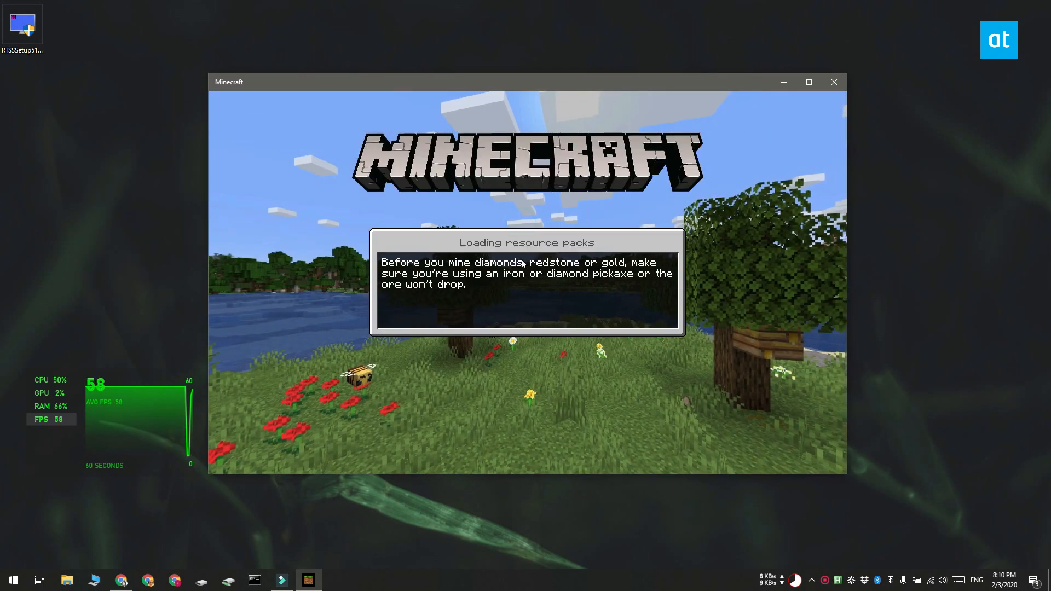
mouse_move(3, 509)
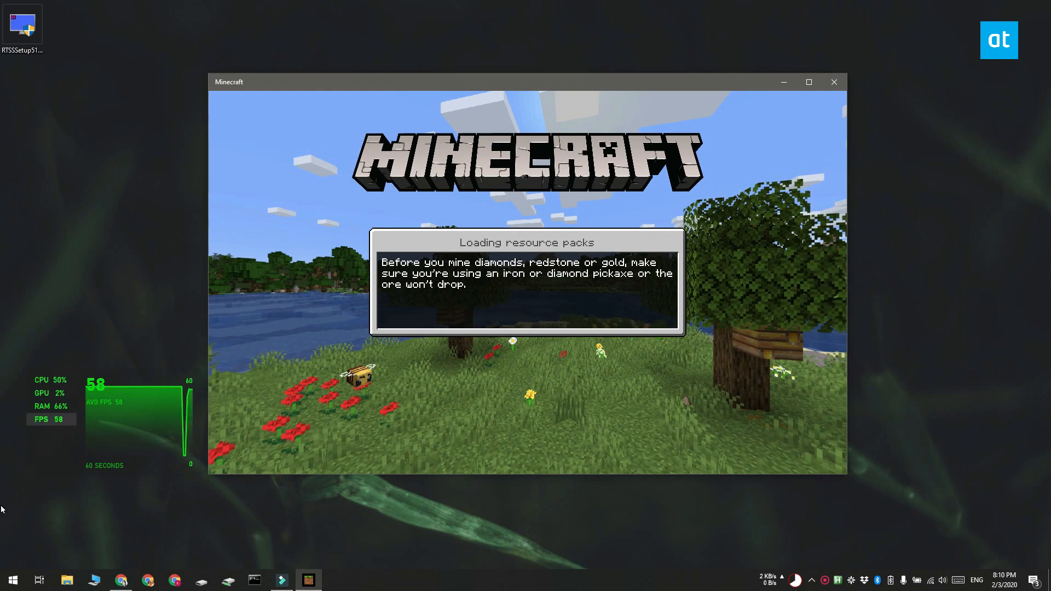
click(834, 81)
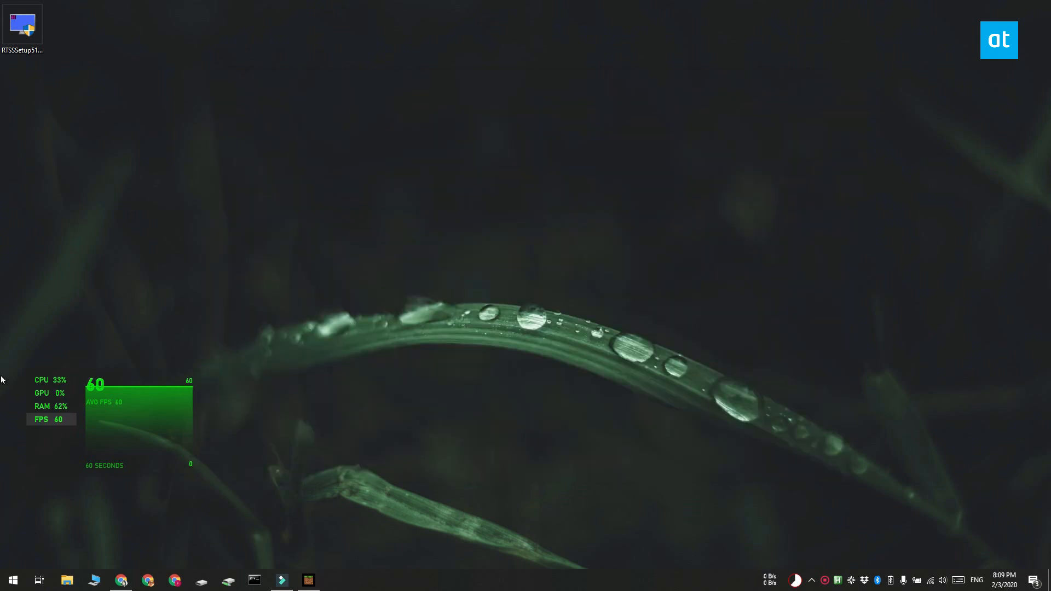
Step: Open RivaTuner Statistics Server from the system tray's hidden icons
click(121, 581)
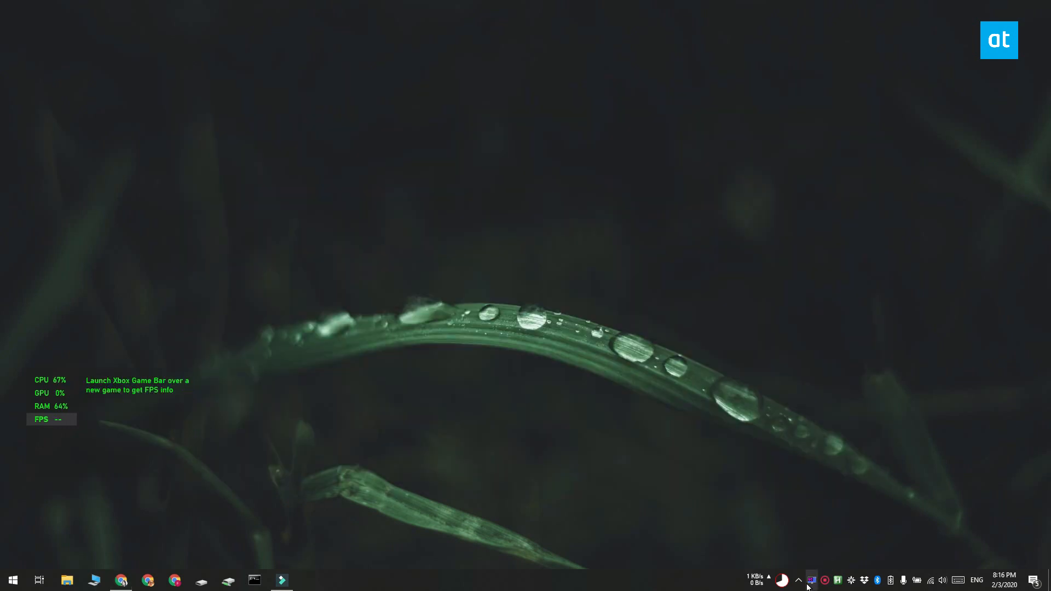
click(811, 580)
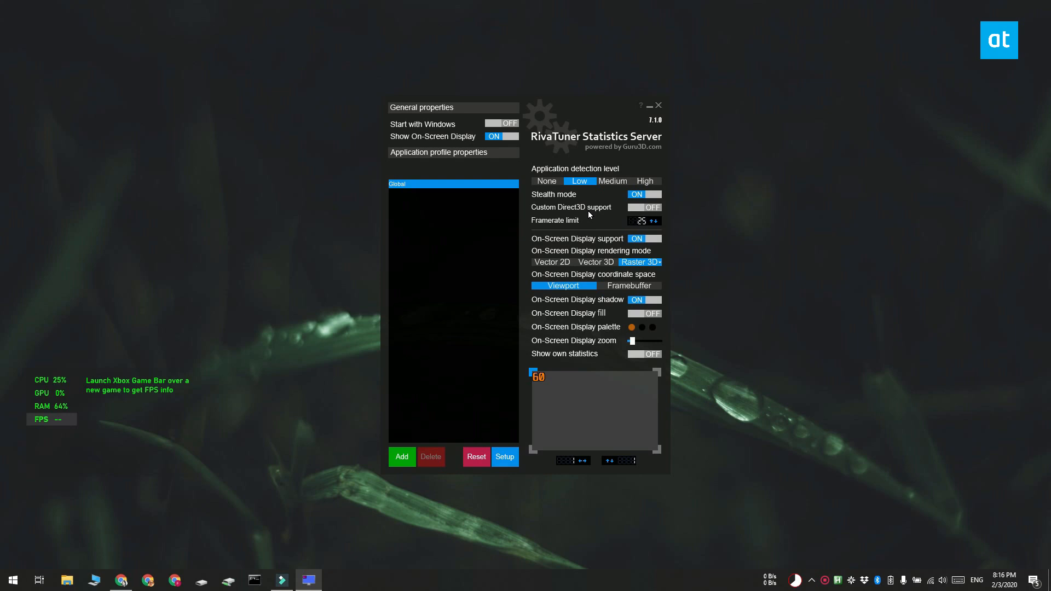
mouse_move(411, 459)
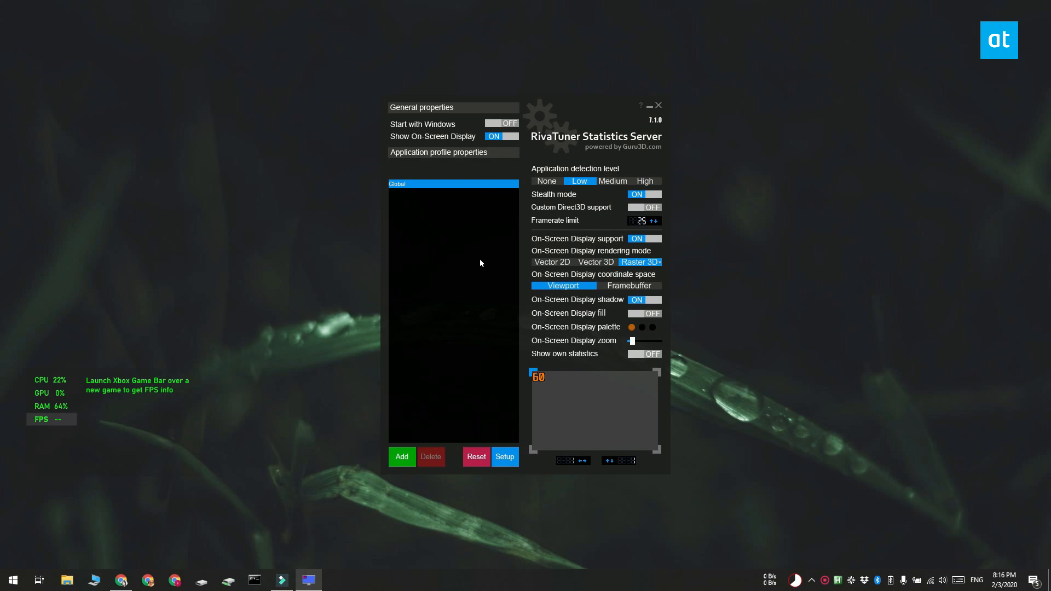
Step: With stealth mode ON and framerate limit 25, relaunch Minecraft from the Start menu
click(12, 580)
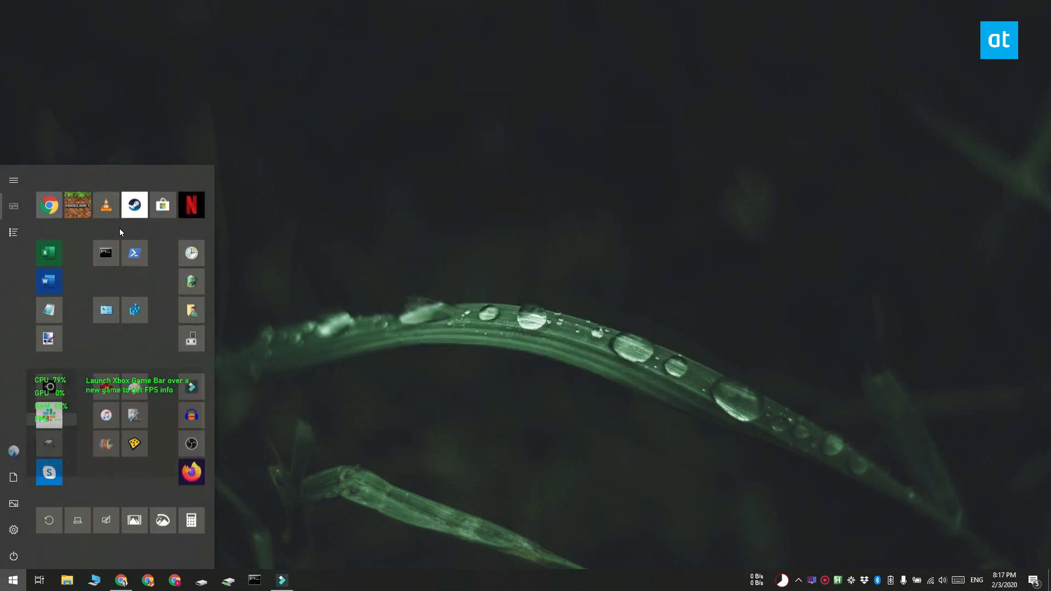
click(78, 205)
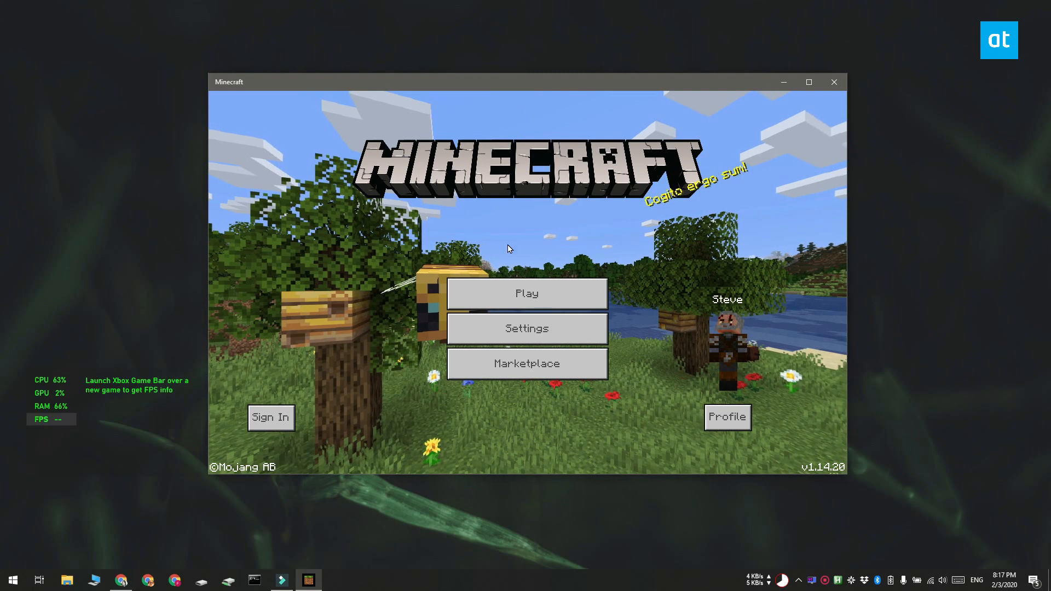
Step: Load the Minecraft world and walk around while the FPS overlay holds near 24-25
click(527, 293)
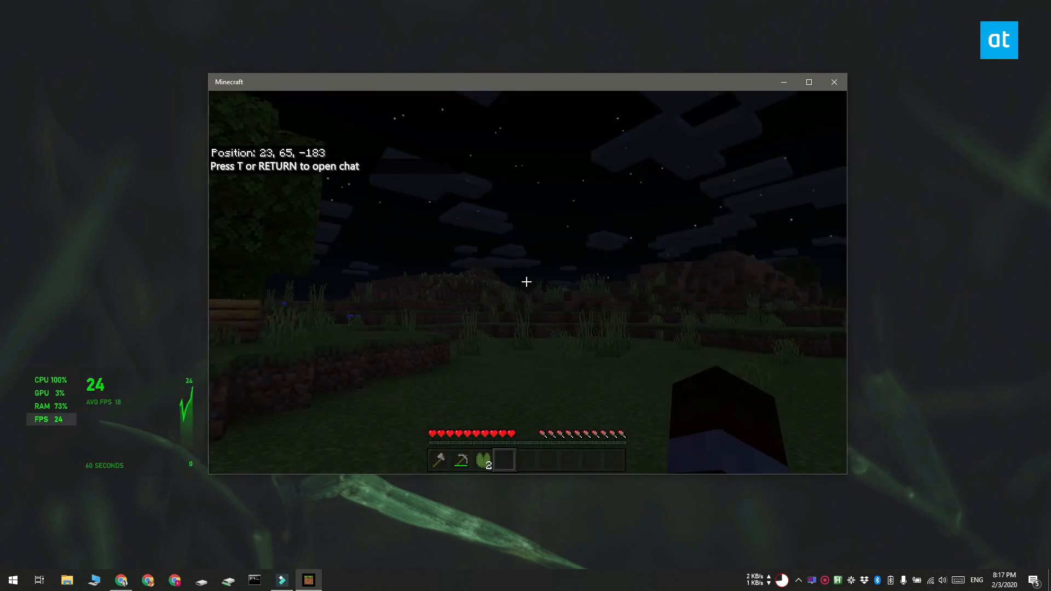
key(w)
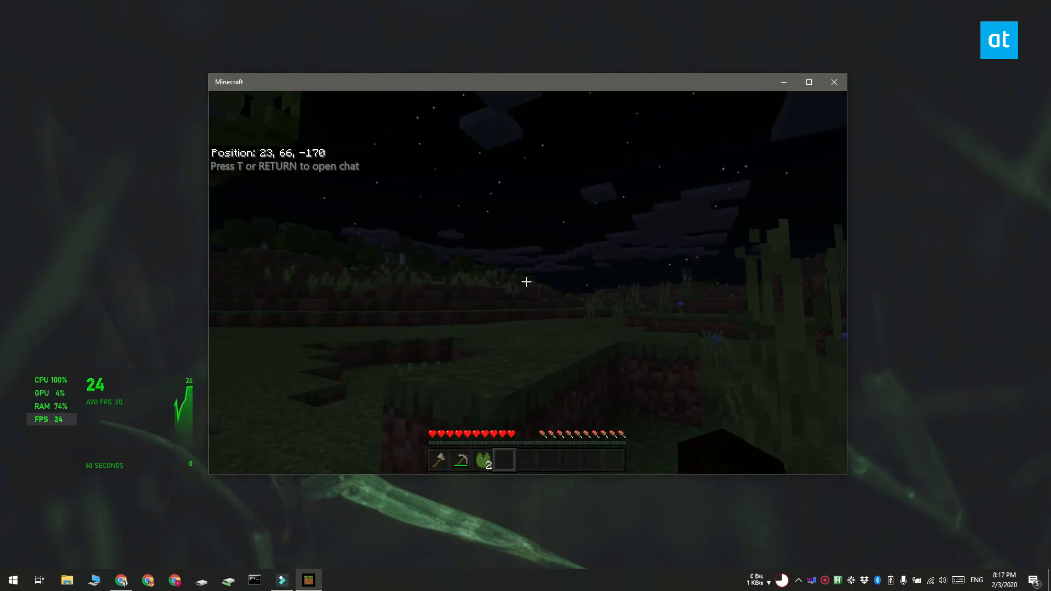
mouse_move(525, 282)
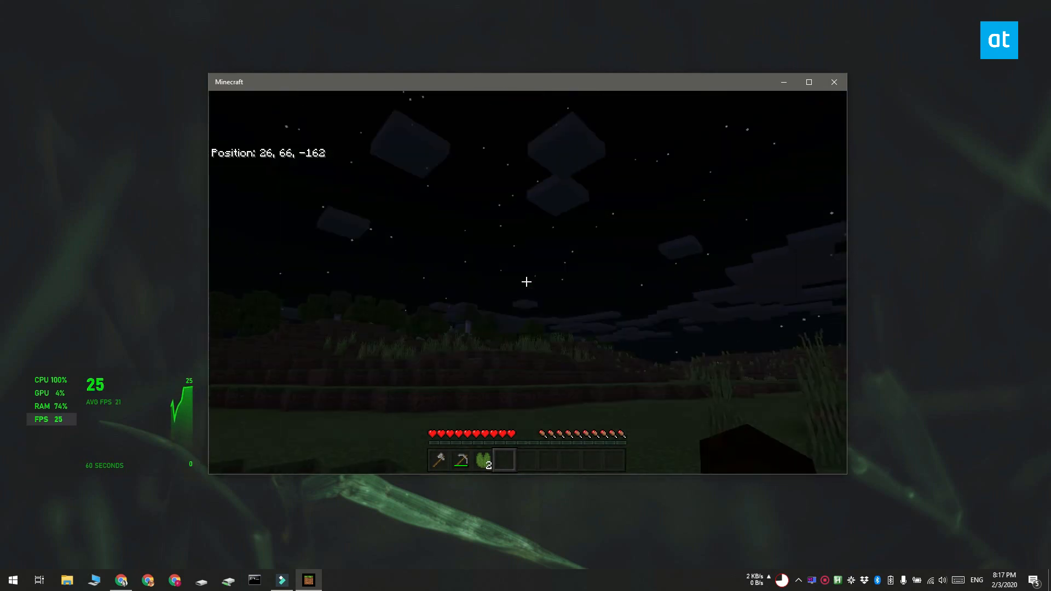